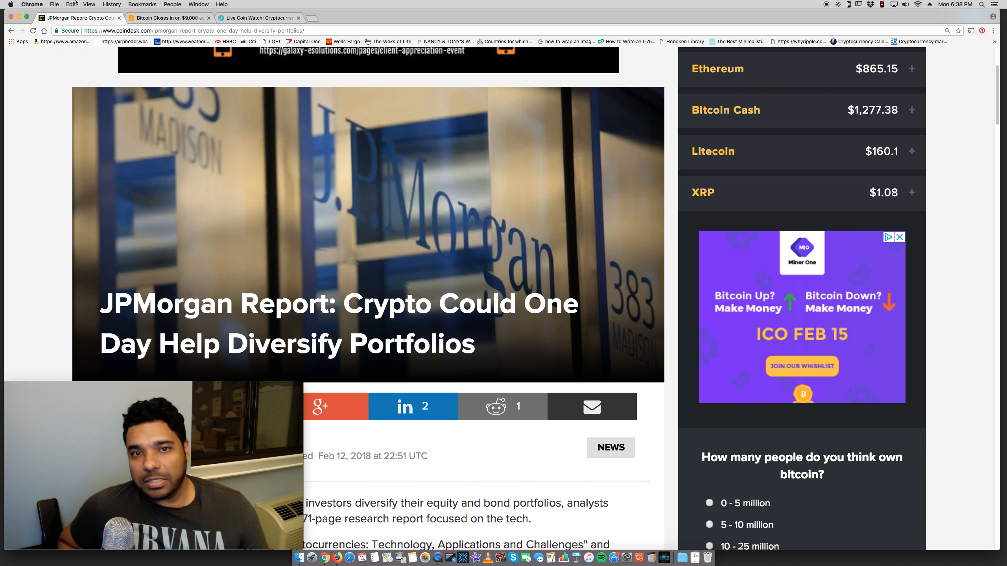
{"action": "mouse_move", "coordinate": [13, 156]}
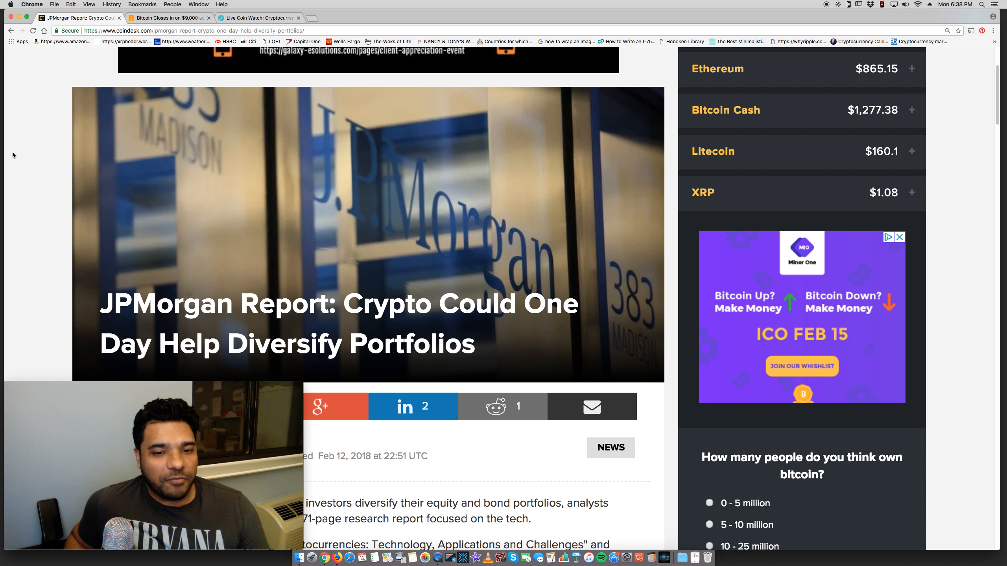
Step: Read the CoinDesk JPMorgan article's opening paragraphs and the quoted report passage
{"action": "scroll", "scroll_direction": "down", "scroll_amount": 3}
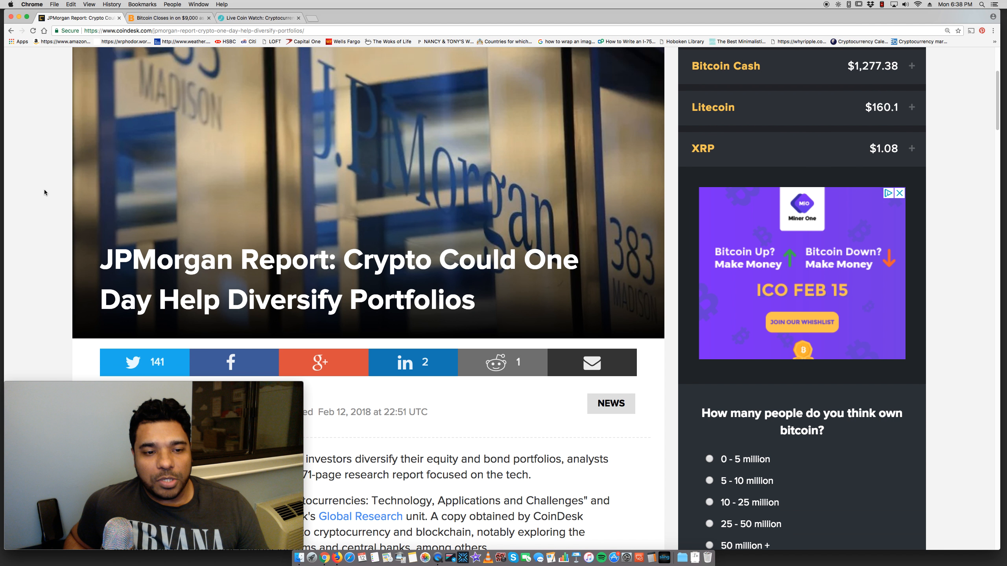
{"action": "scroll", "scroll_direction": "down", "scroll_amount": 3}
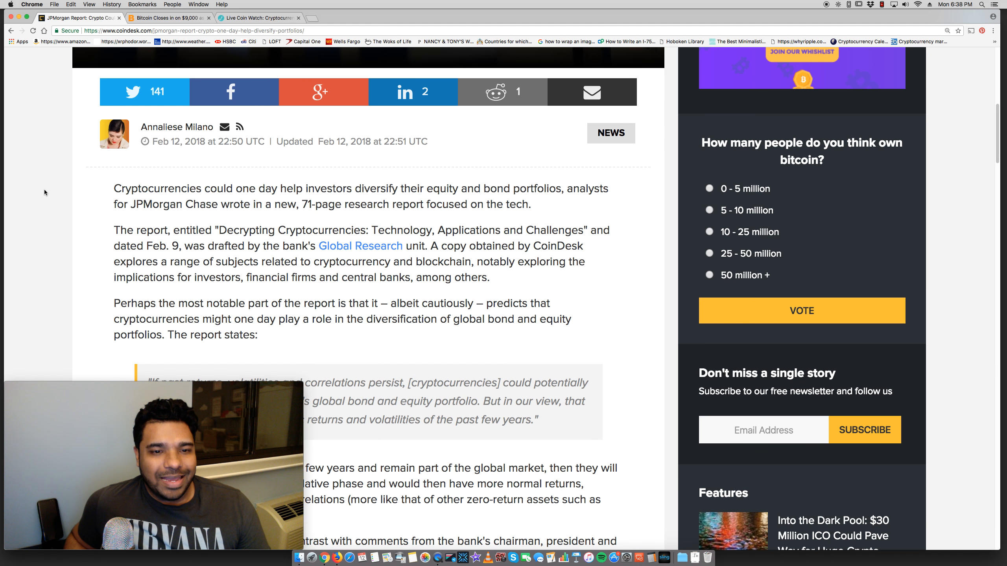
{"action": "scroll", "scroll_direction": "down", "scroll_amount": 3}
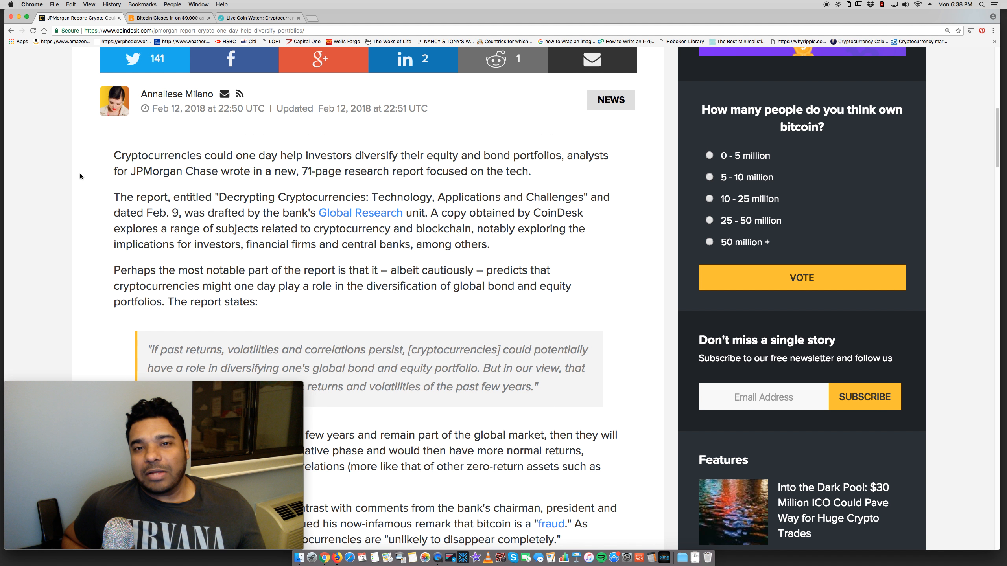
{"action": "scroll", "scroll_direction": "down", "scroll_amount": 3}
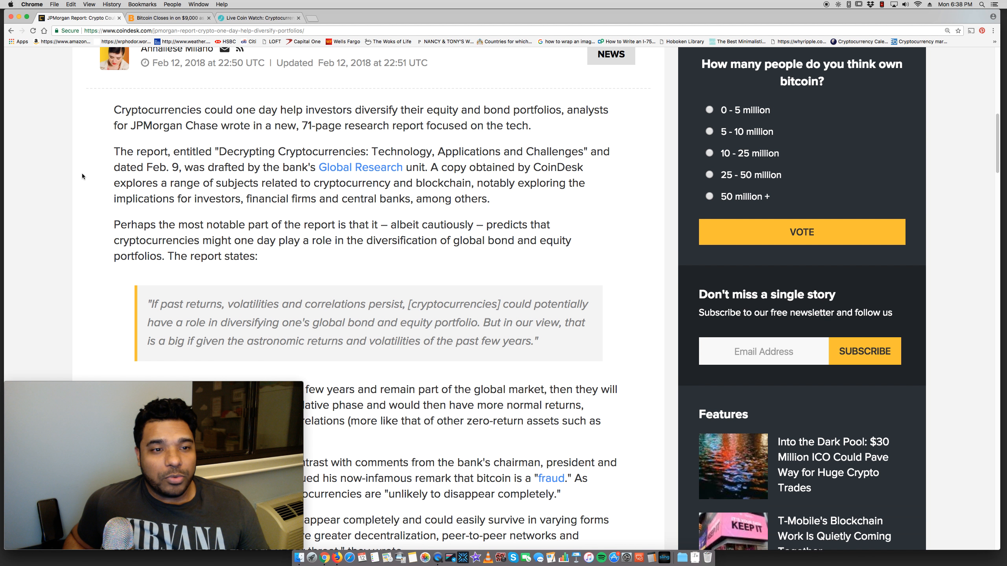
{"action": "scroll", "scroll_direction": "down", "scroll_amount": 3}
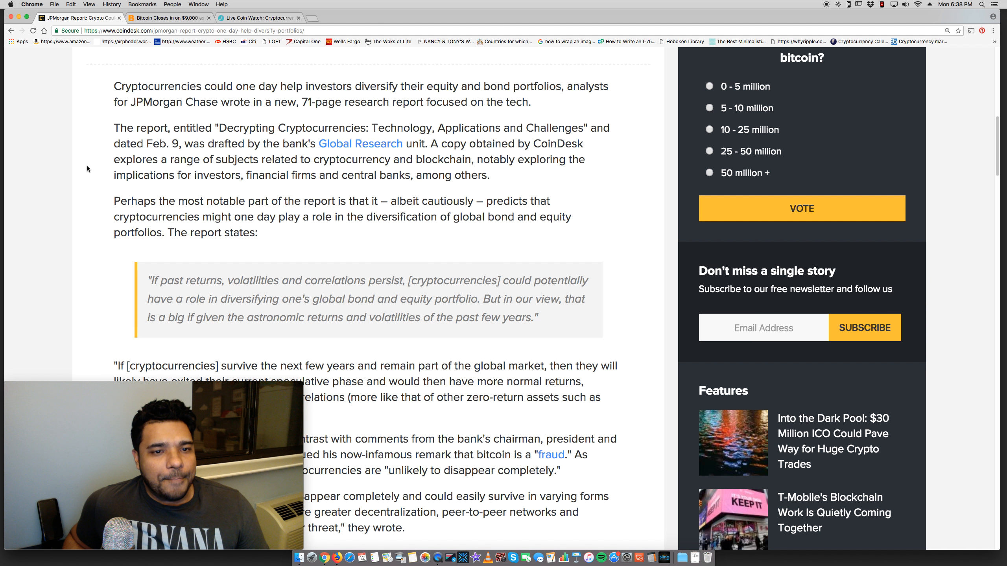
Step: Read on to the authors' follow-up quote and the passage on Jamie Dimon's 'fraud' remark
{"action": "scroll", "scroll_direction": "down", "scroll_amount": 3}
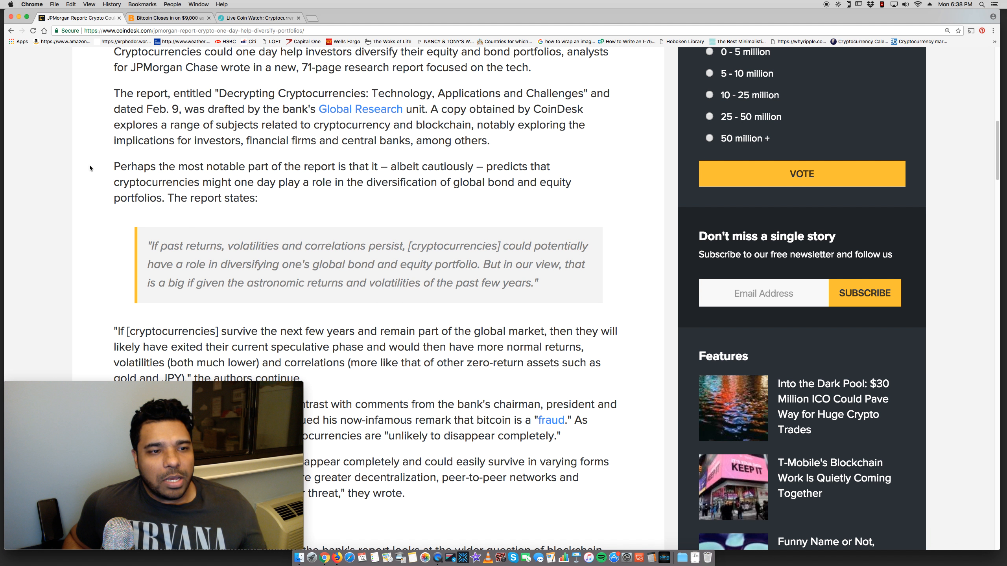
{"action": "scroll", "scroll_direction": "down", "scroll_amount": 3}
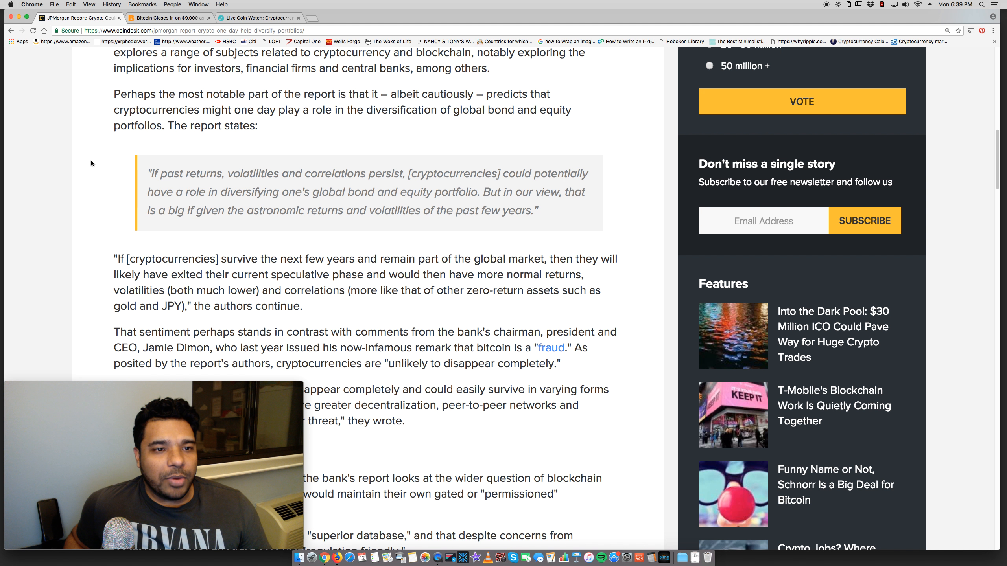
{"action": "scroll", "scroll_direction": "down", "scroll_amount": 3}
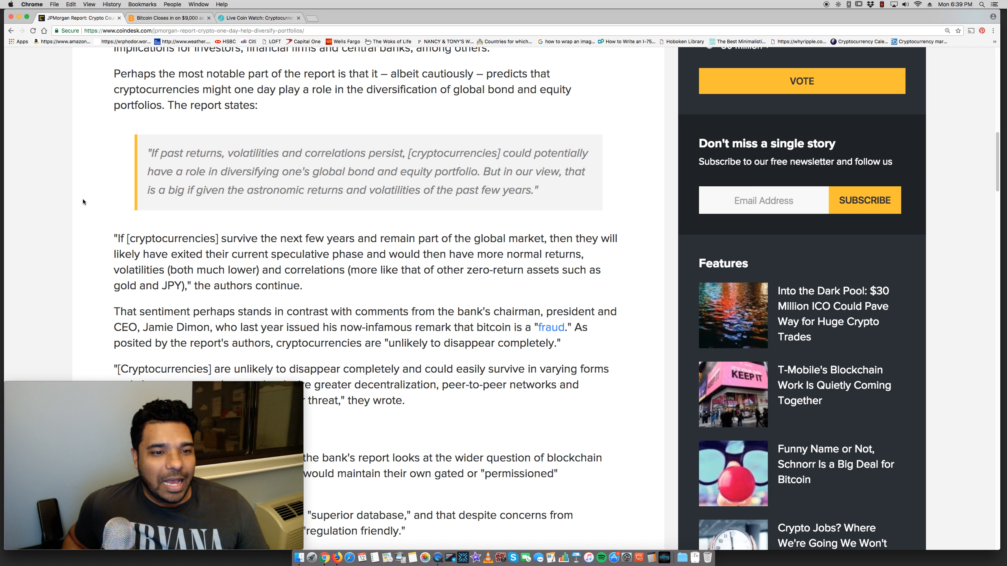
Step: Read down to the 'Blockchain boon' section, then return to the JPMorgan headline
{"action": "scroll", "scroll_direction": "down", "scroll_amount": 3}
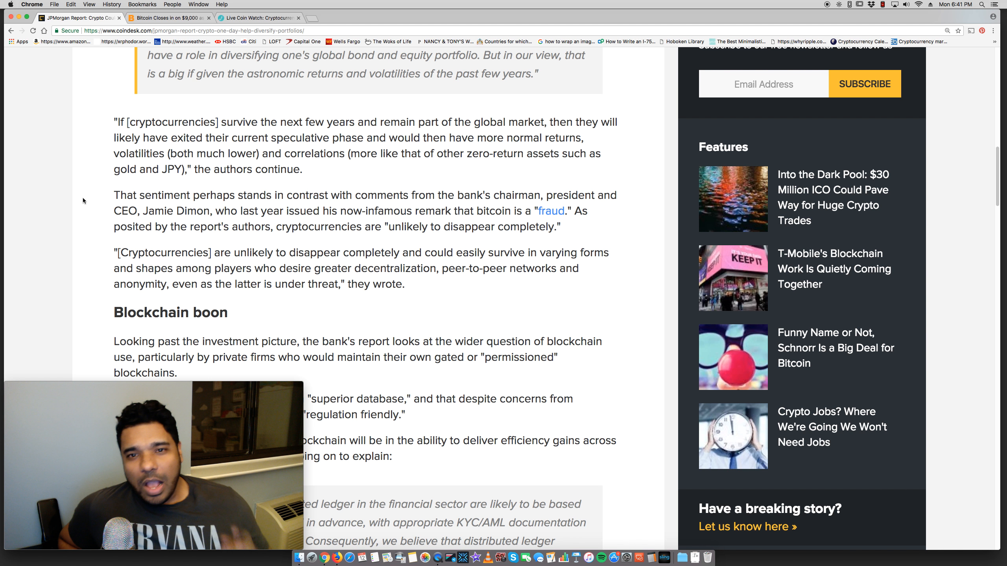
{"action": "mouse_move", "coordinate": [104, 166]}
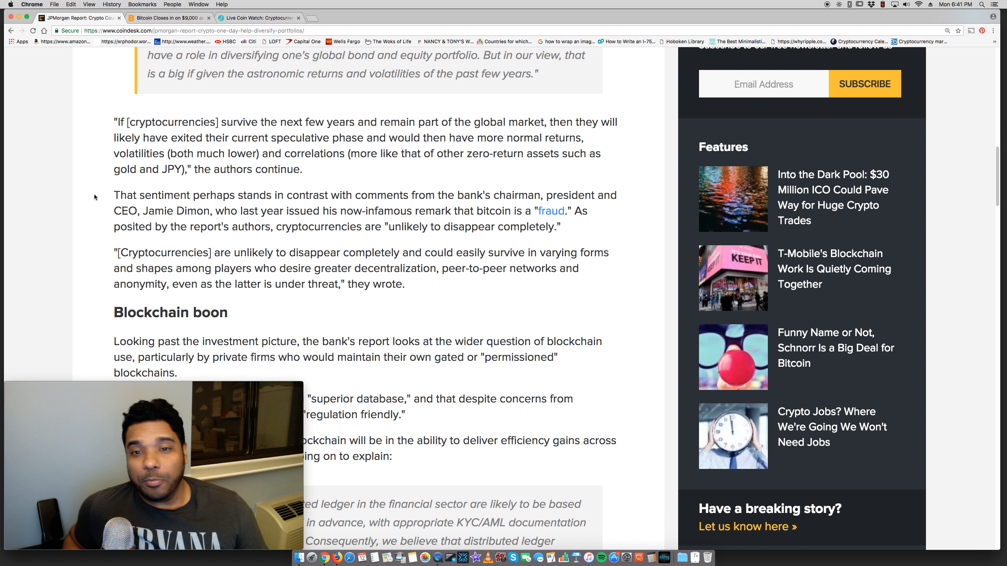
{"action": "scroll", "scroll_direction": "up", "scroll_amount": 3}
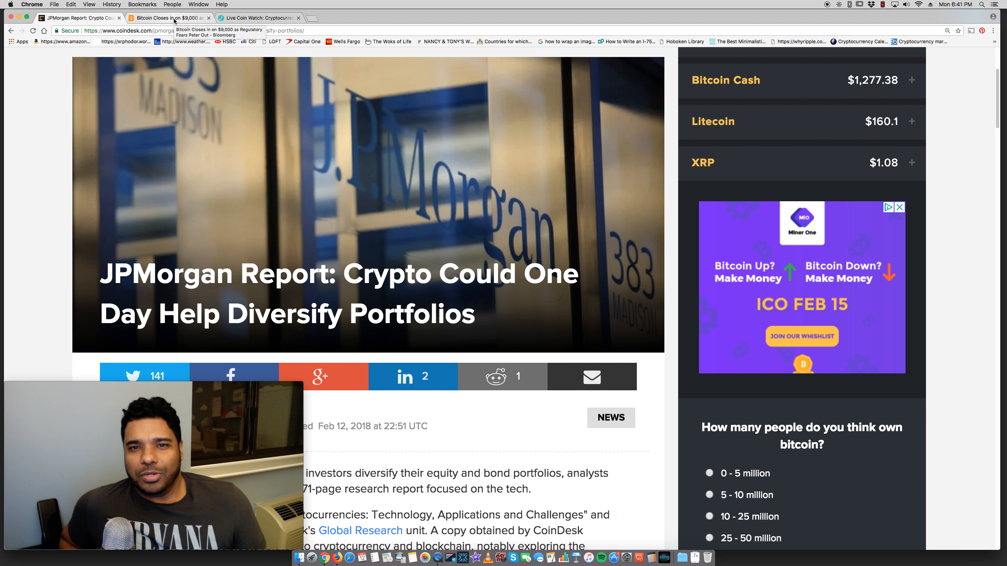
Step: Switch to the Bloomberg 'Bitcoin Closes in on $9,000 as Regulatory Fears Peter Out' tab
{"action": "left_click", "coordinate": [172, 17]}
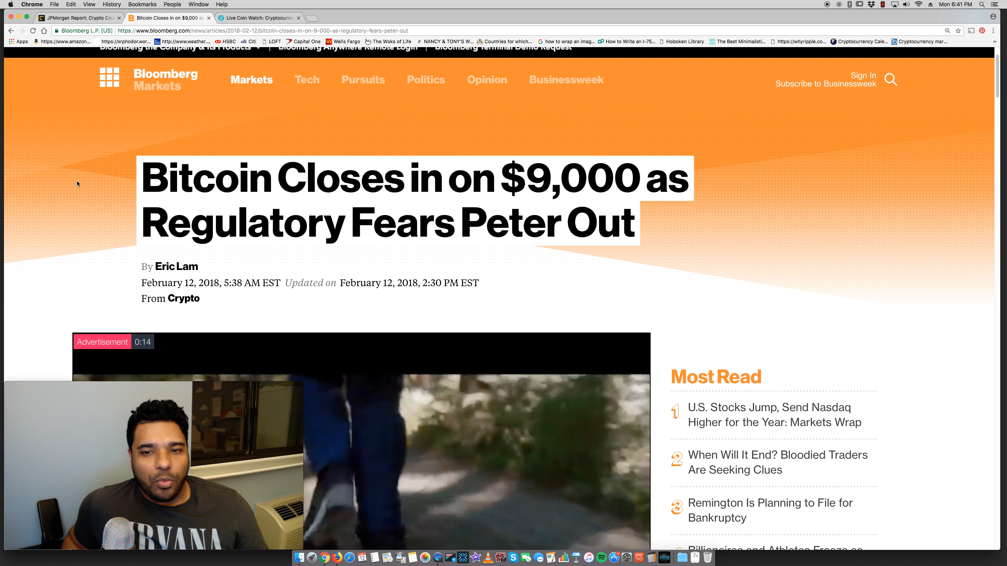
{"action": "scroll", "scroll_direction": "down", "scroll_amount": 3}
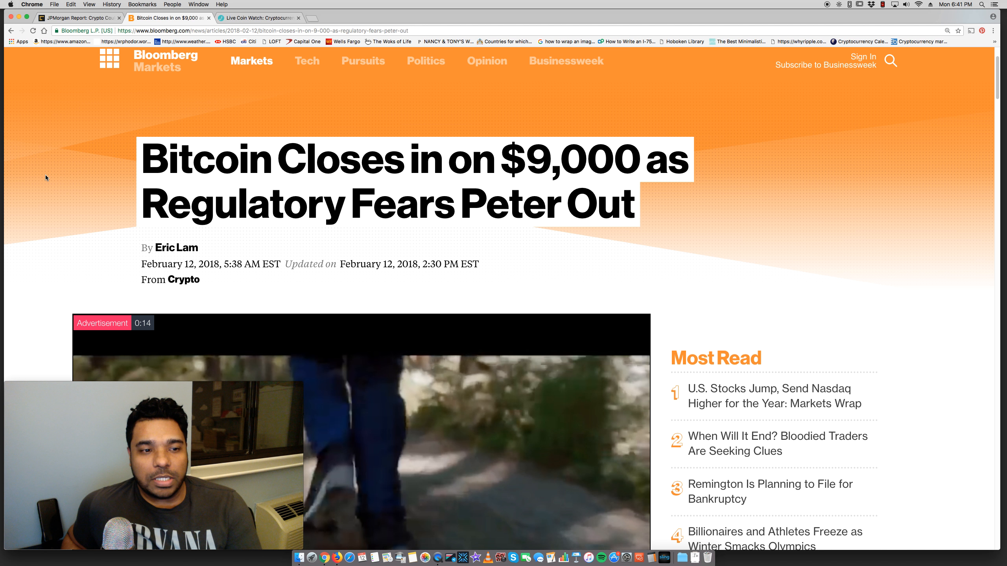
Step: Read to the 'Looking Up' chart, highlighting the Ripple, Ether and Litecoin sentence
{"action": "scroll", "scroll_direction": "down", "scroll_amount": 3}
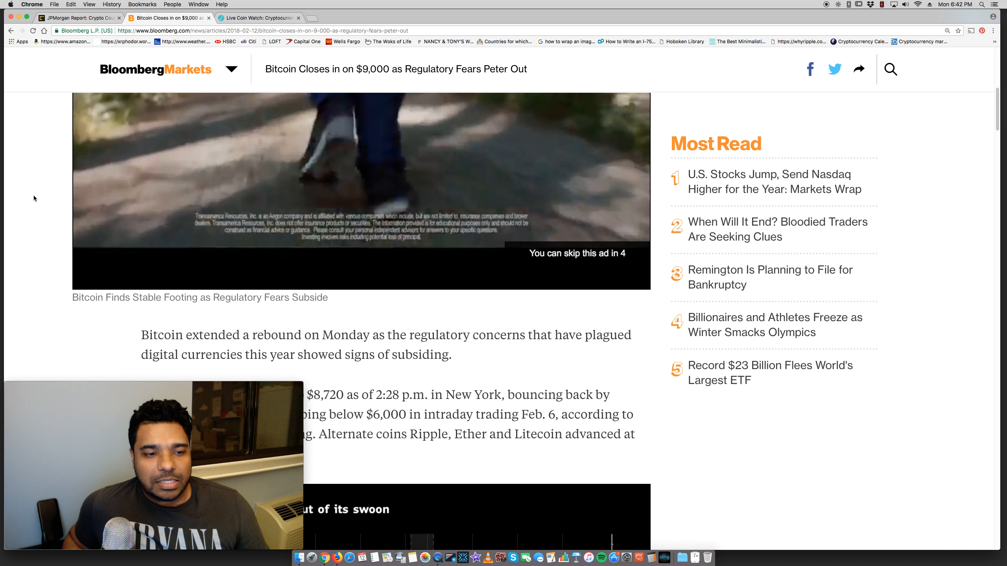
{"action": "scroll", "scroll_direction": "down", "scroll_amount": 3}
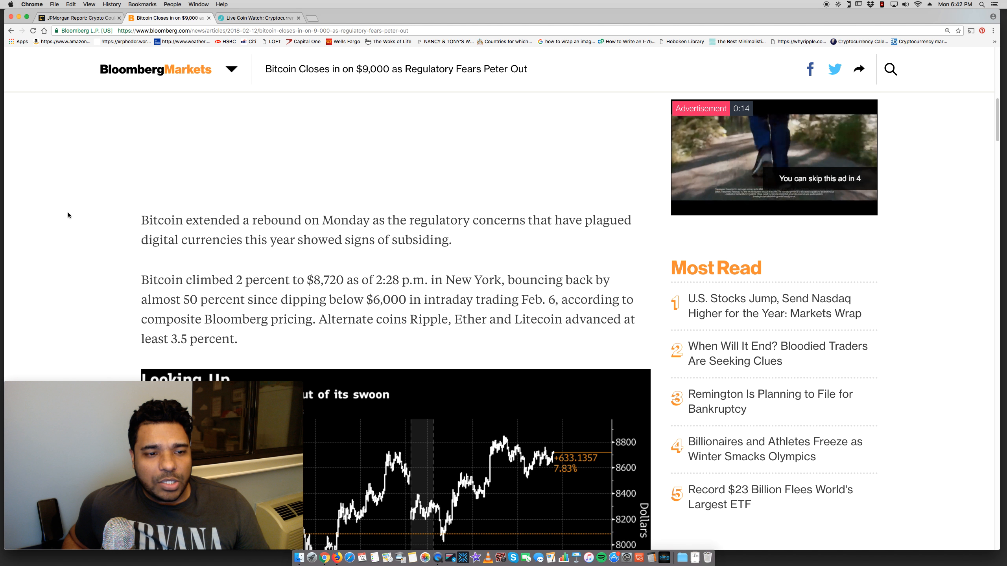
{"action": "scroll", "scroll_direction": "down", "scroll_amount": 3}
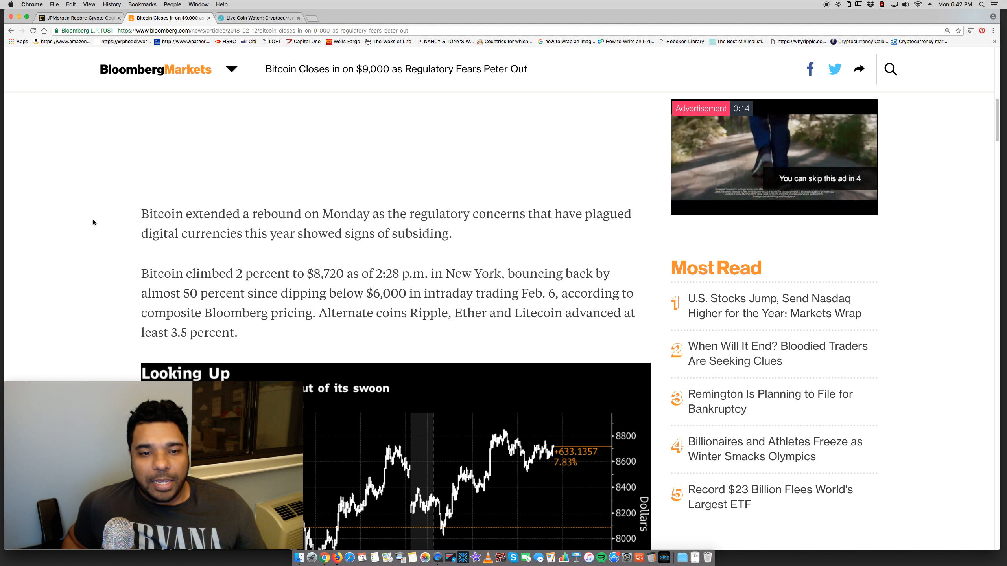
{"action": "scroll", "scroll_direction": "down", "scroll_amount": 3}
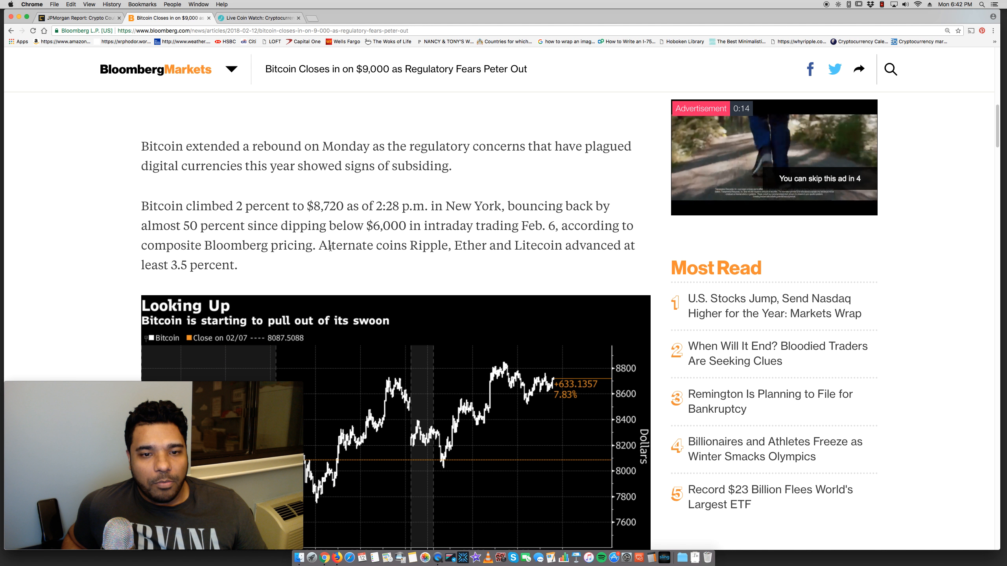
{"action": "left_click_drag", "start_coordinate": [401, 246], "coordinate": [528, 246]}
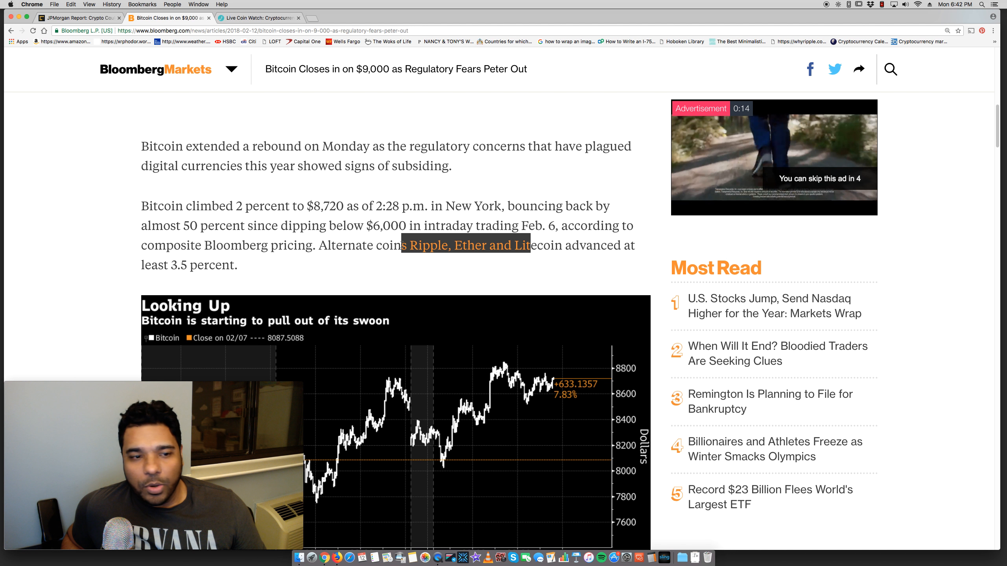
{"action": "scroll", "scroll_direction": "down", "scroll_amount": 3}
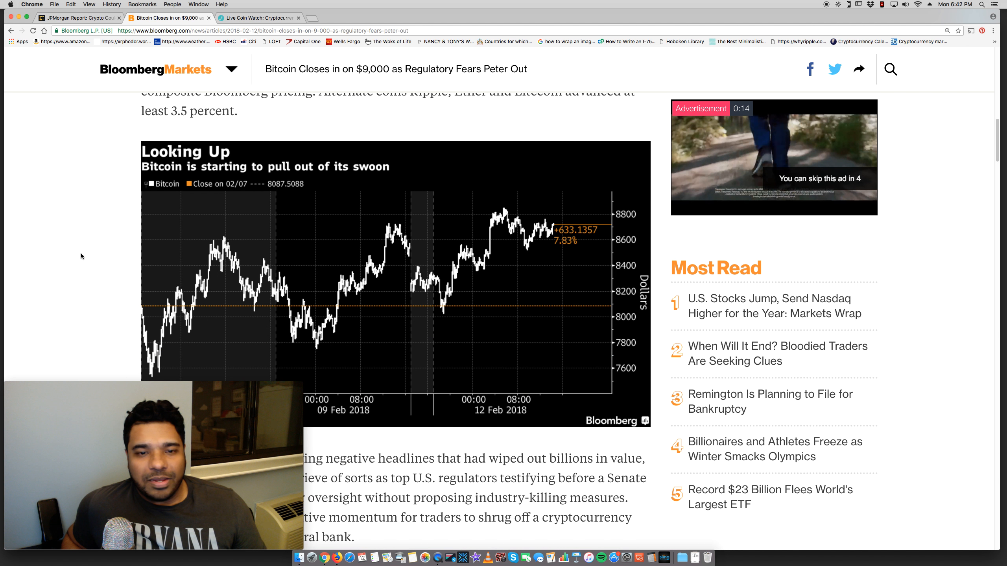
Step: Finish the Bloomberg piece and return to the CoinDesk JPMorgan report tab
{"action": "scroll", "scroll_direction": "down", "scroll_amount": 3}
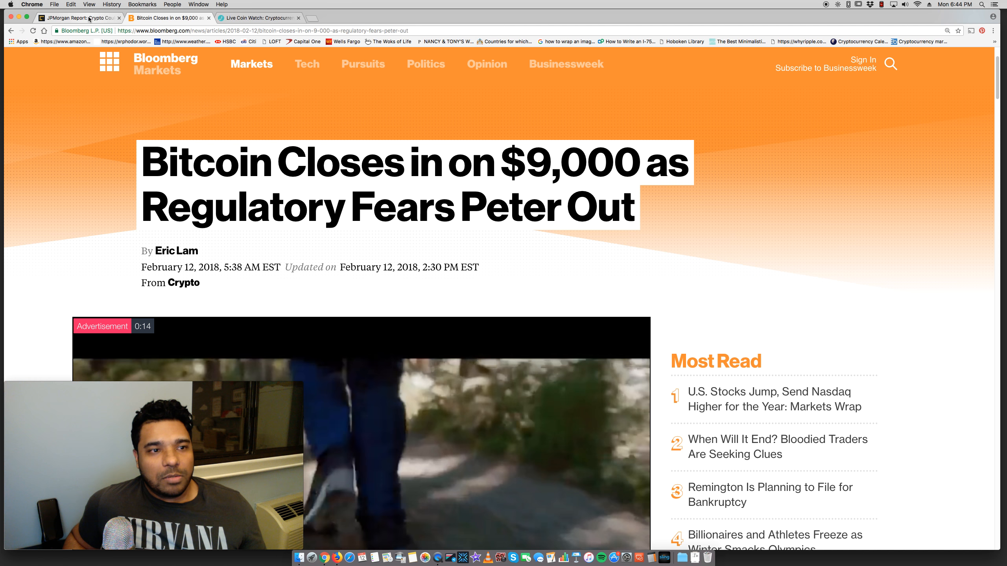
{"action": "left_click", "coordinate": [79, 17]}
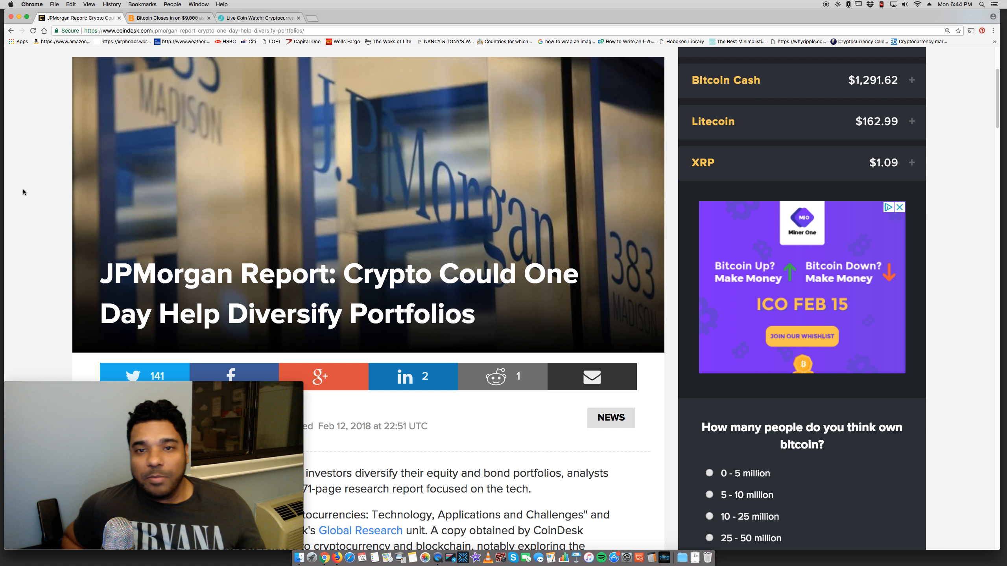